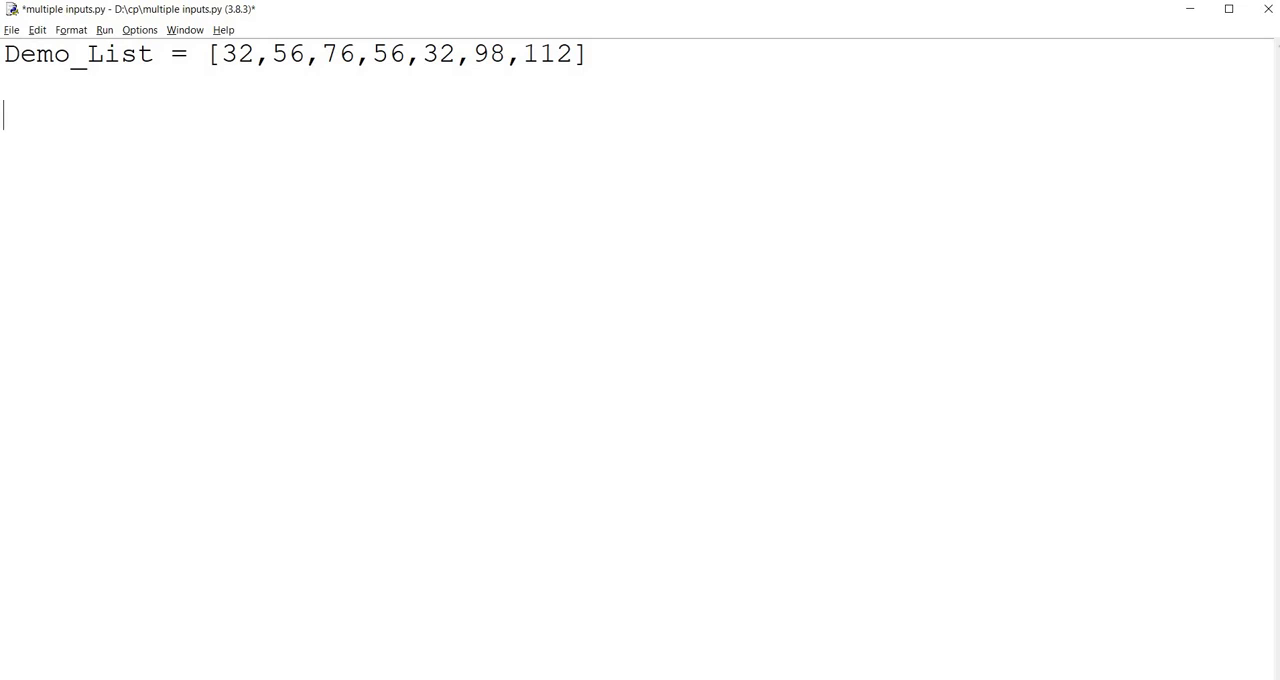
Step: Add print(set(Demo_list)) below the list and save the script when running it with F5
type("print(set(De")
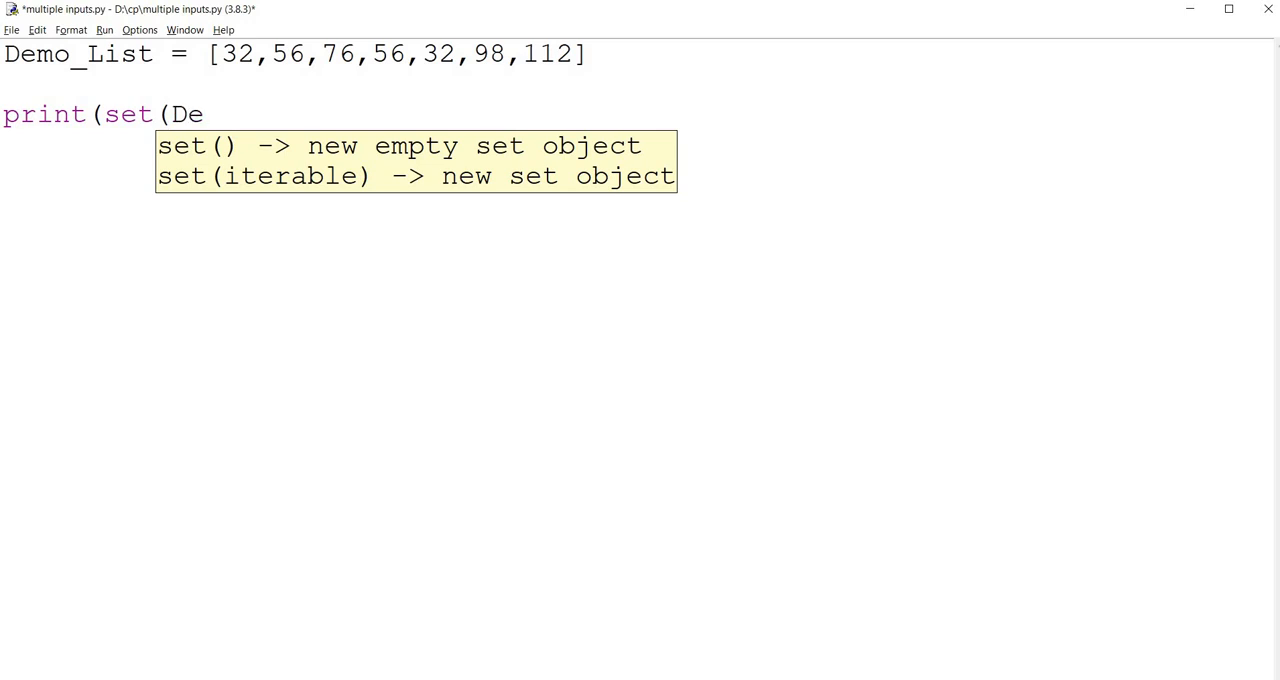
type("mo_li")
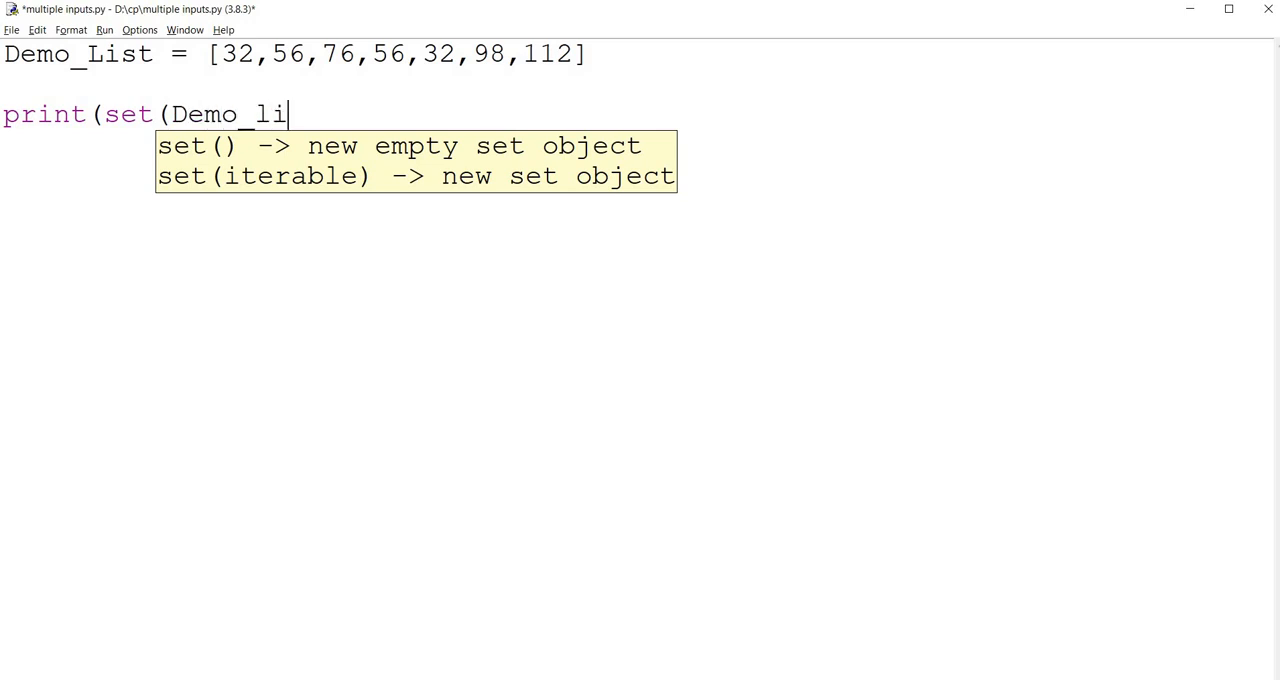
key("F5")
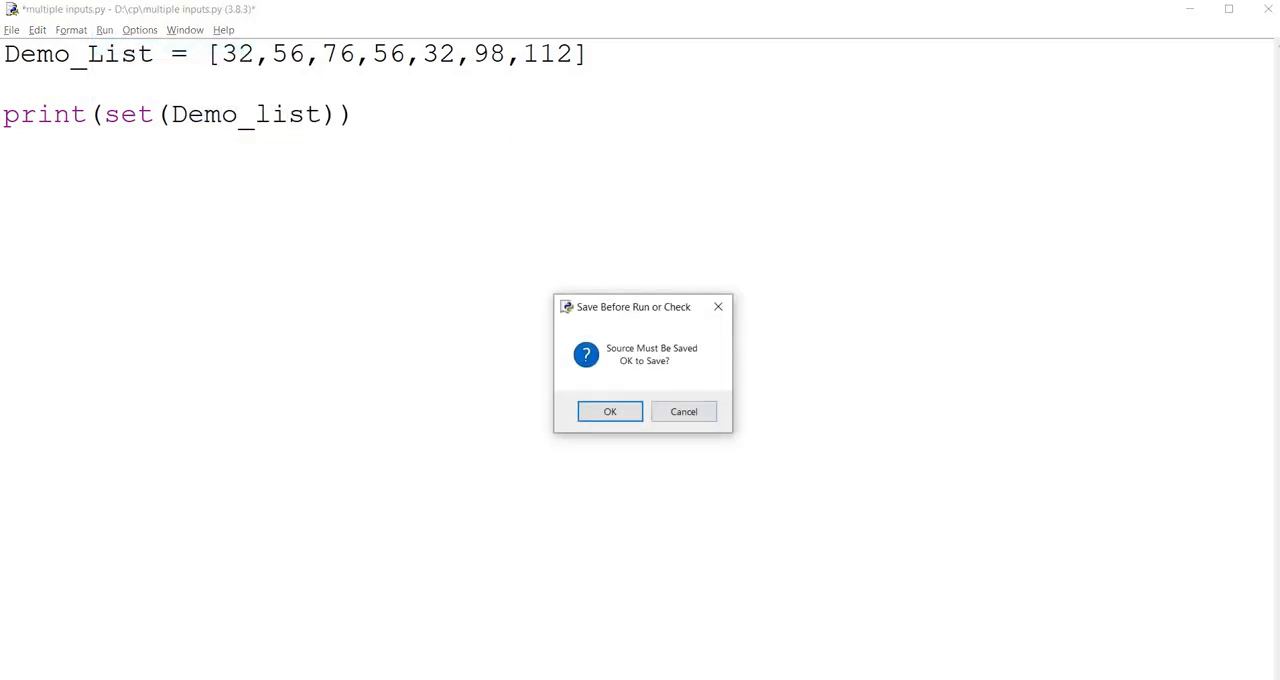
left_click(608, 412)
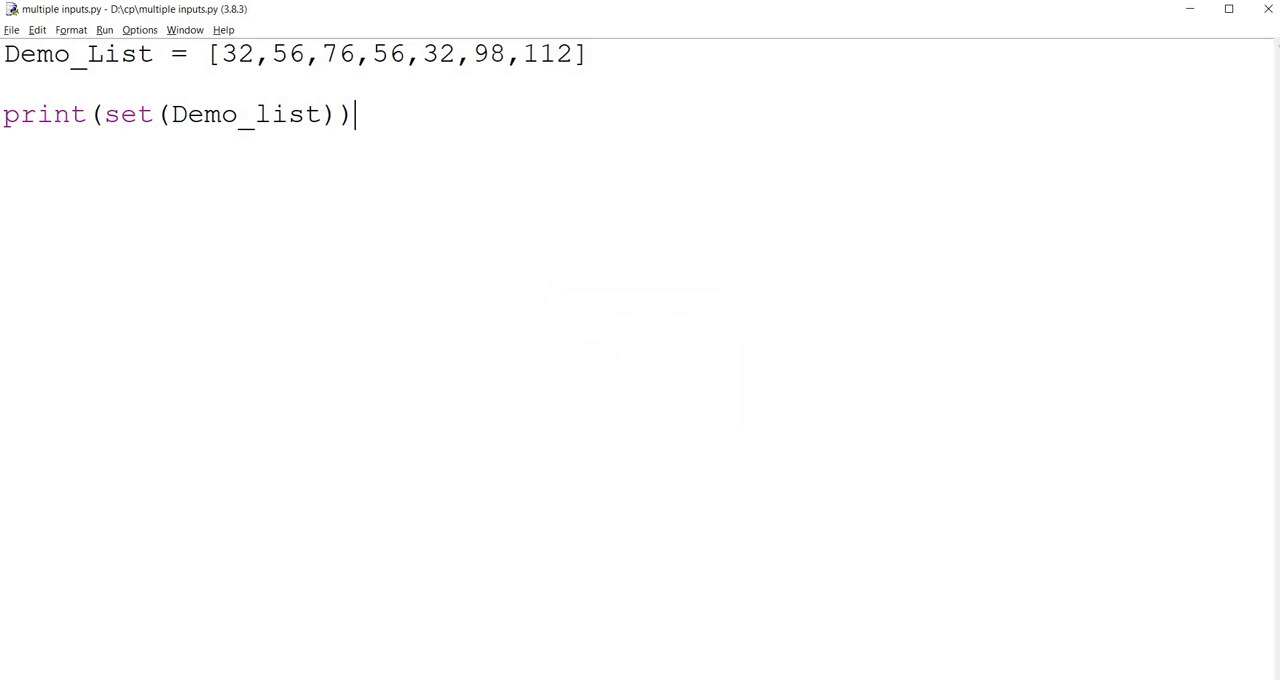
Step: Run with the name corrected to Demo_List, printing the set {32, 98, 76, 112, 56}
key("F5")
type("L")
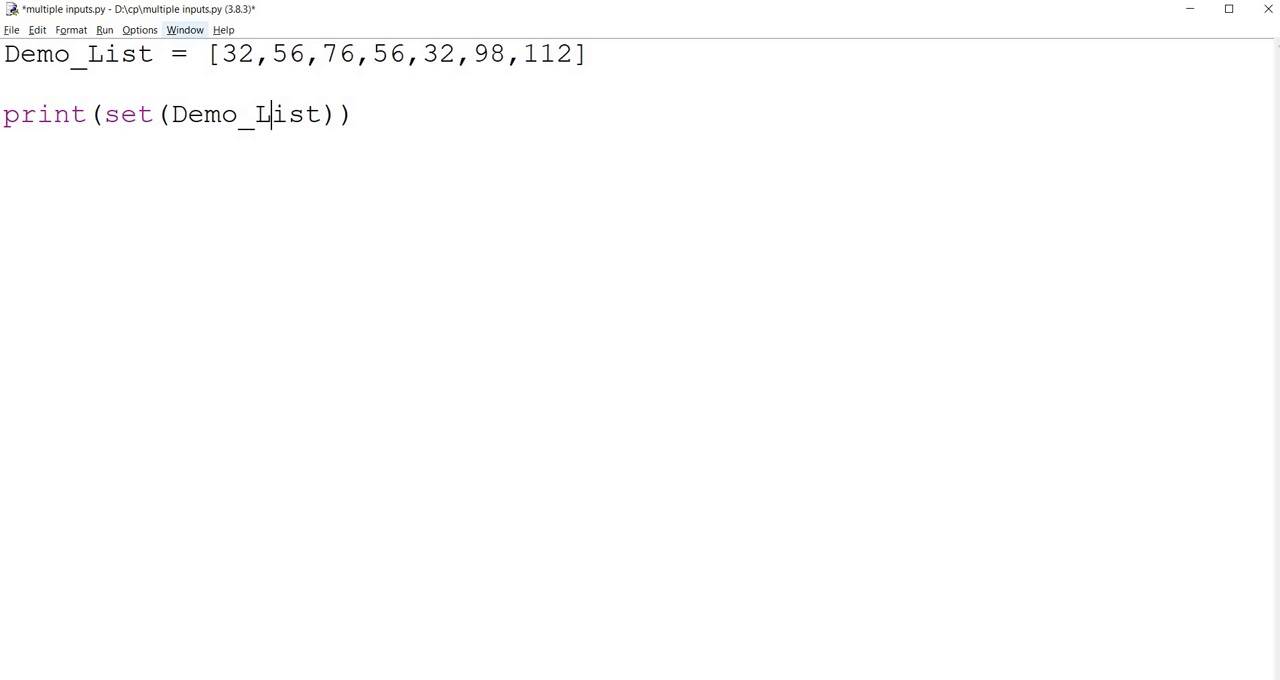
key("F5")
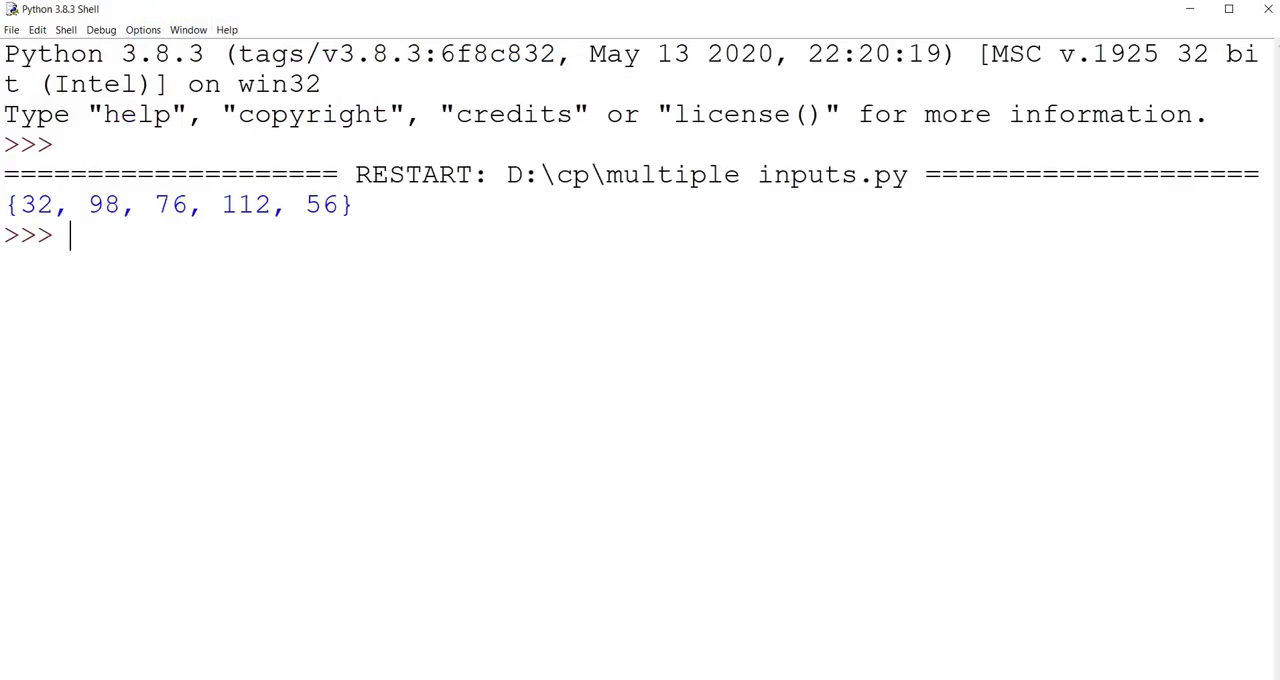
double_click(32, 204)
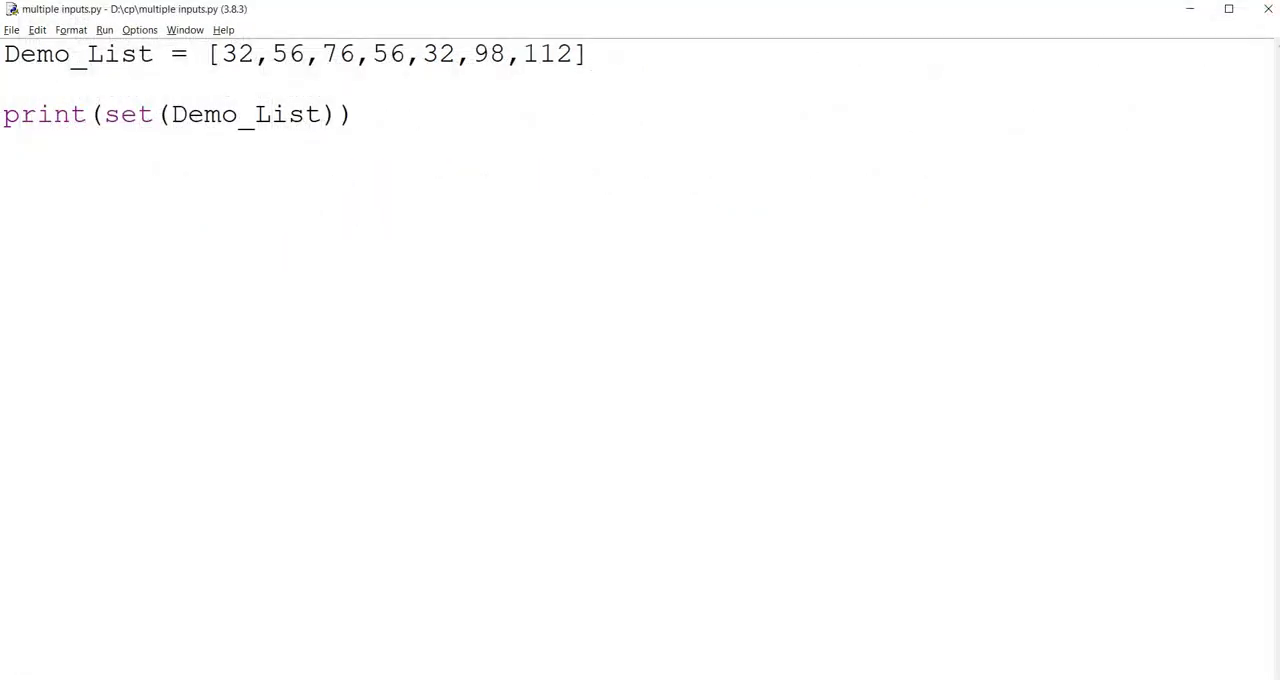
Step: Add print(List(set(Demo_List))) as a second line and bring the Python shell forward
type("print(Li")
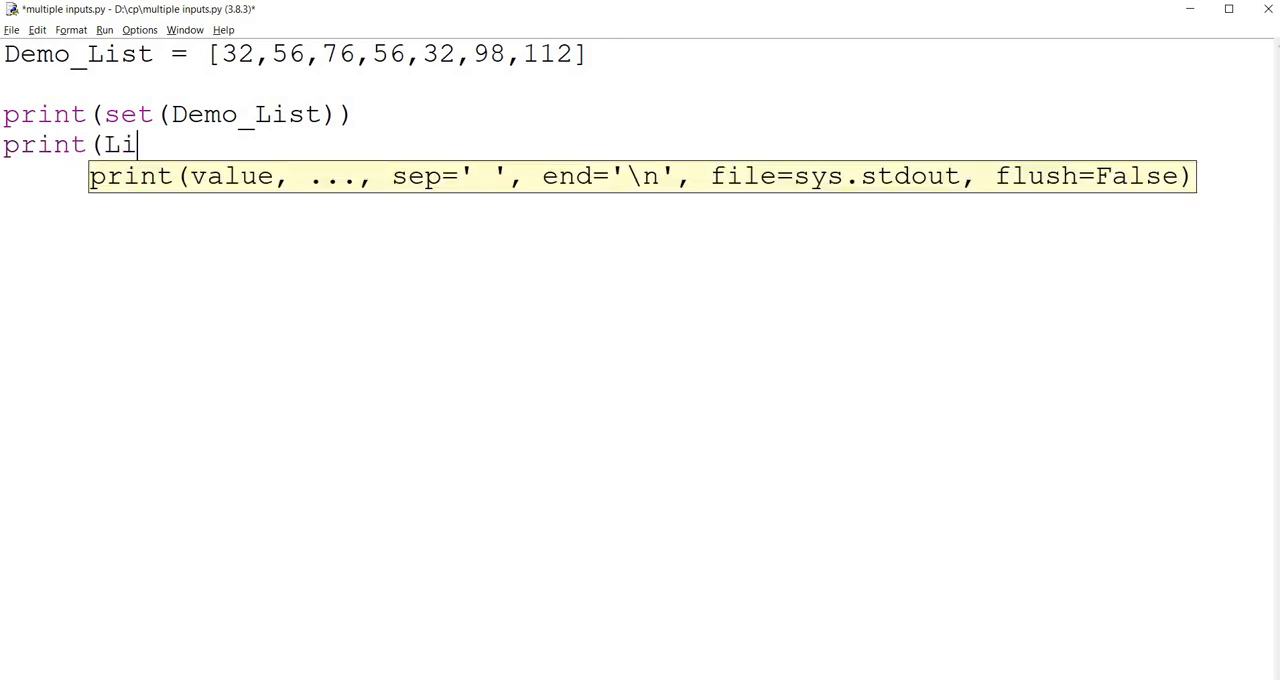
type("st(set")
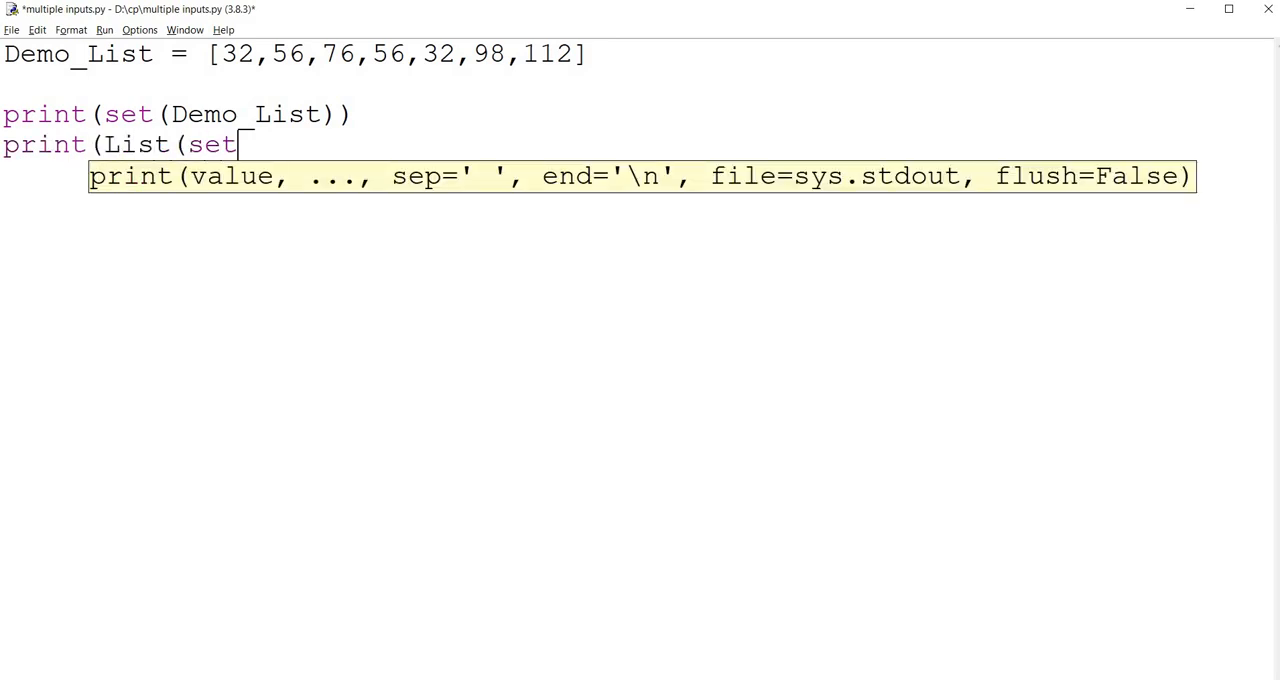
type("(Demo")
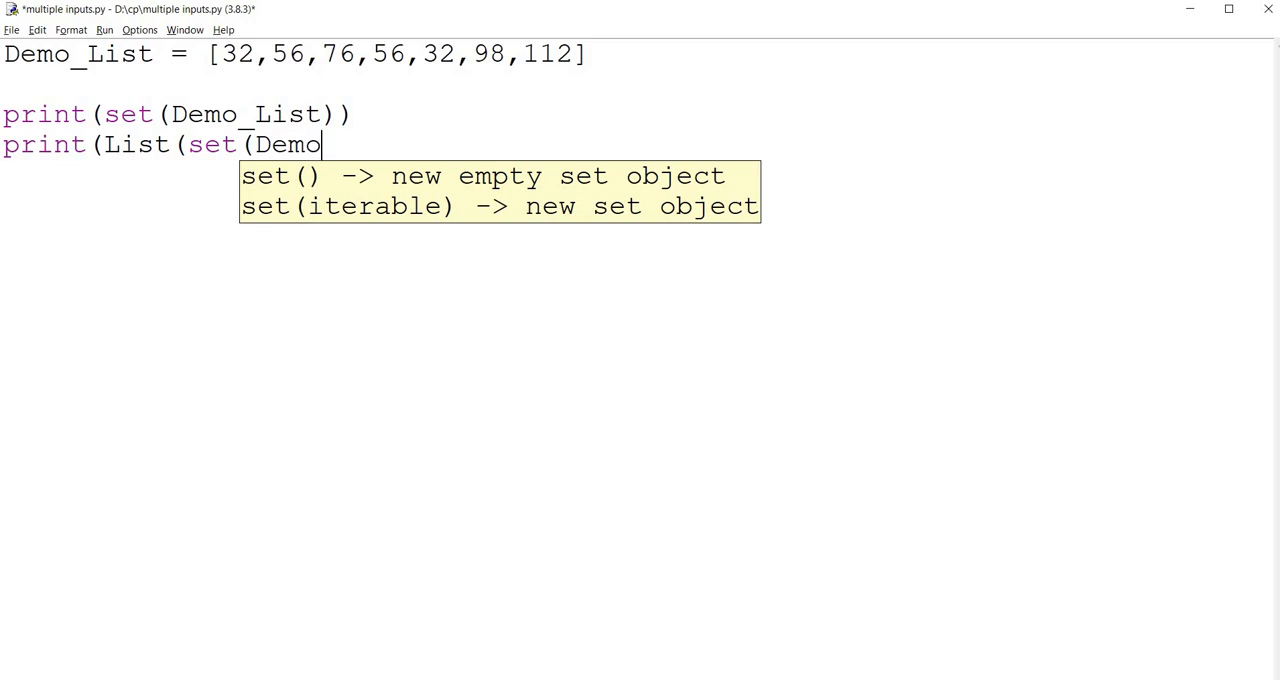
type("_Lis")
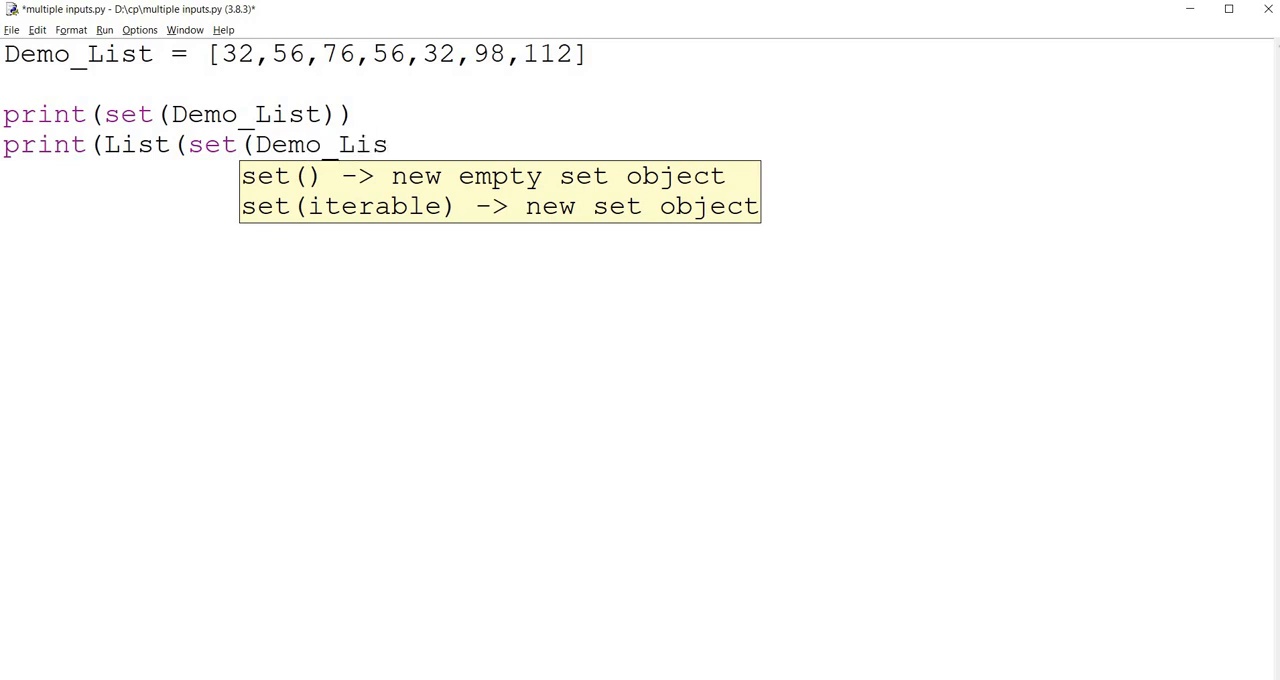
type("t)))")
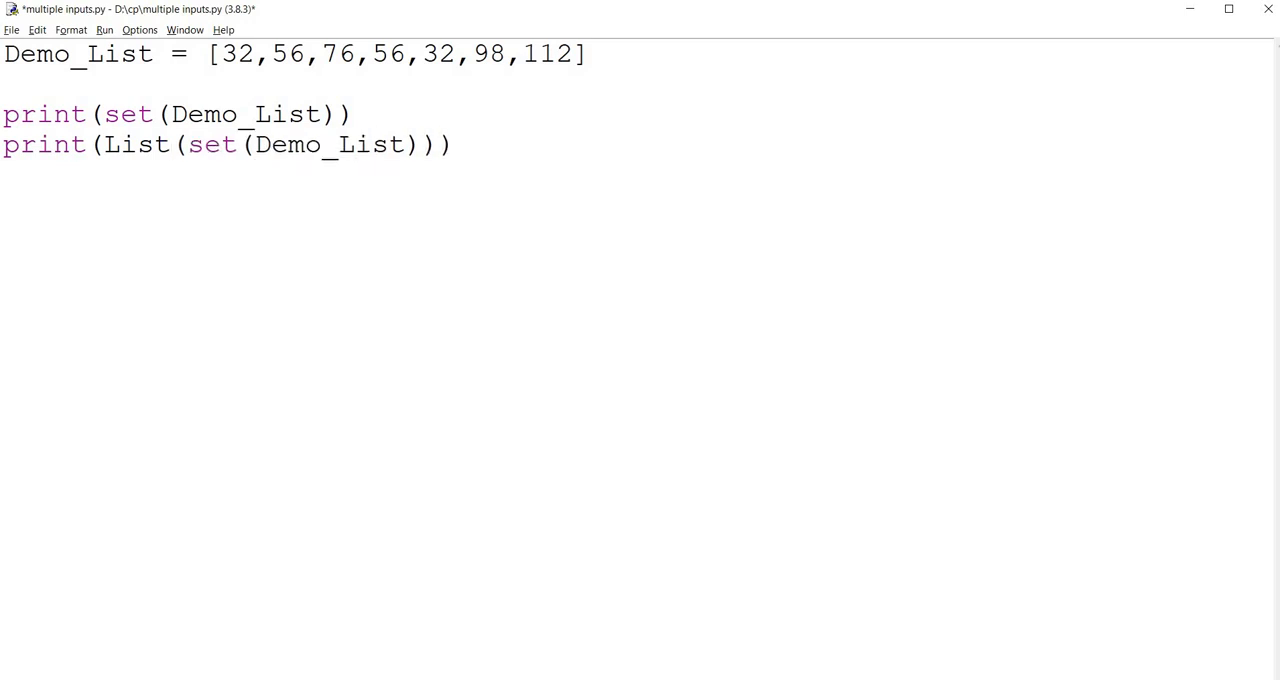
left_click(104, 28)
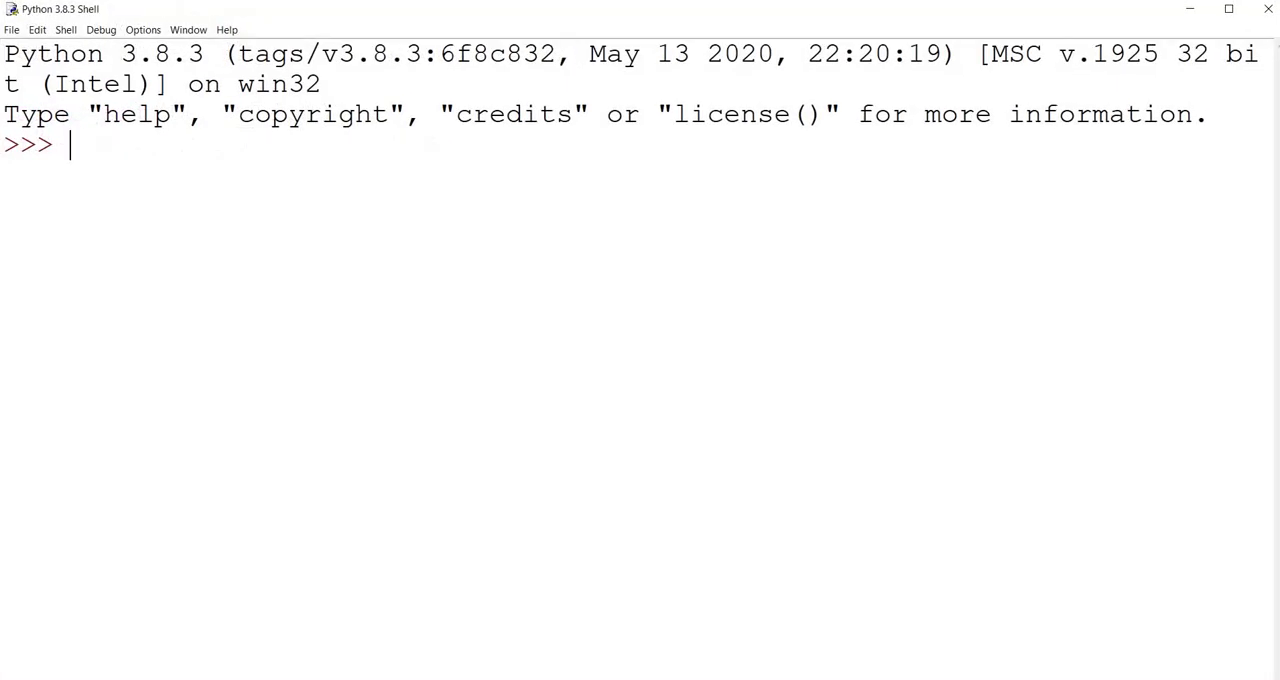
Step: Change List to lowercase list, run the module, and highlight the repeated 56 in Demo_List
key("F5")
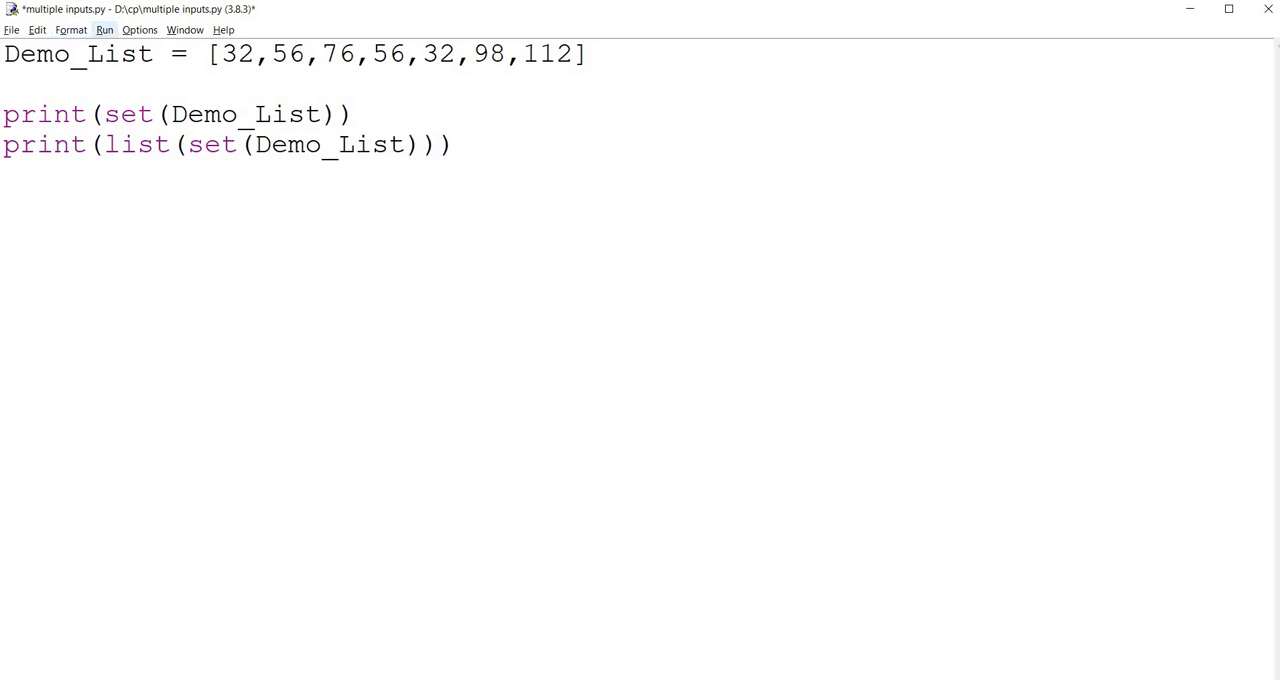
left_click(104, 28)
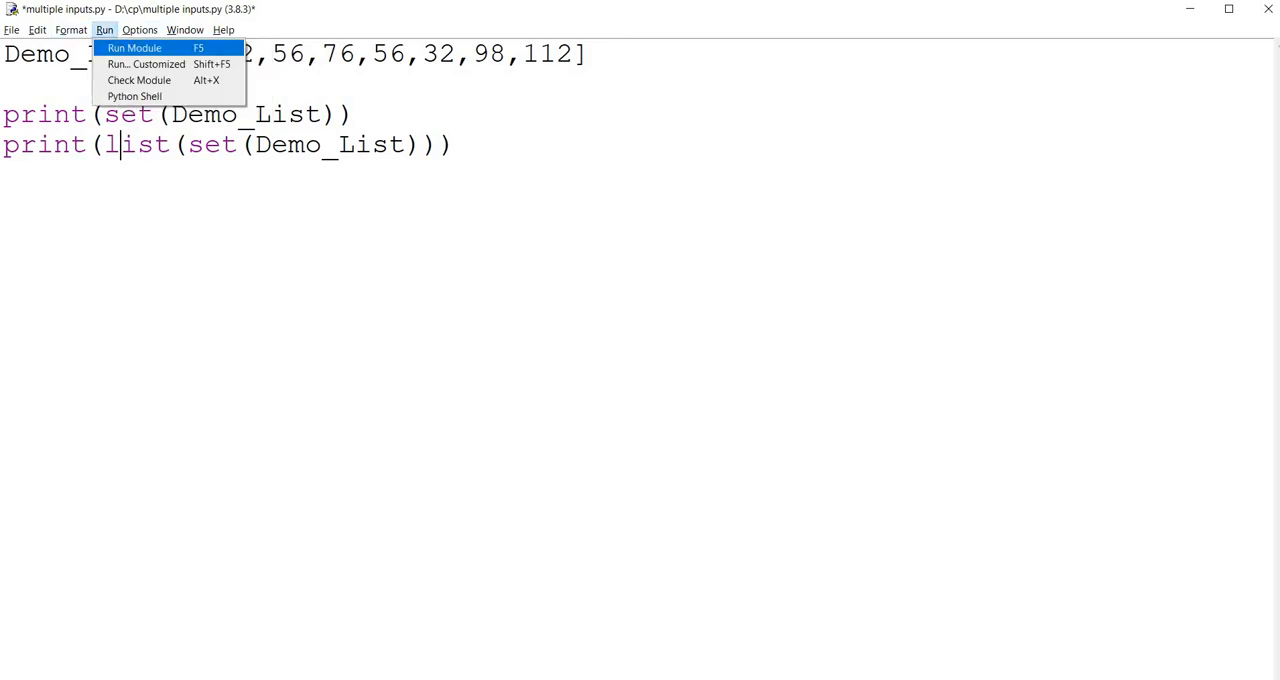
left_click(134, 48)
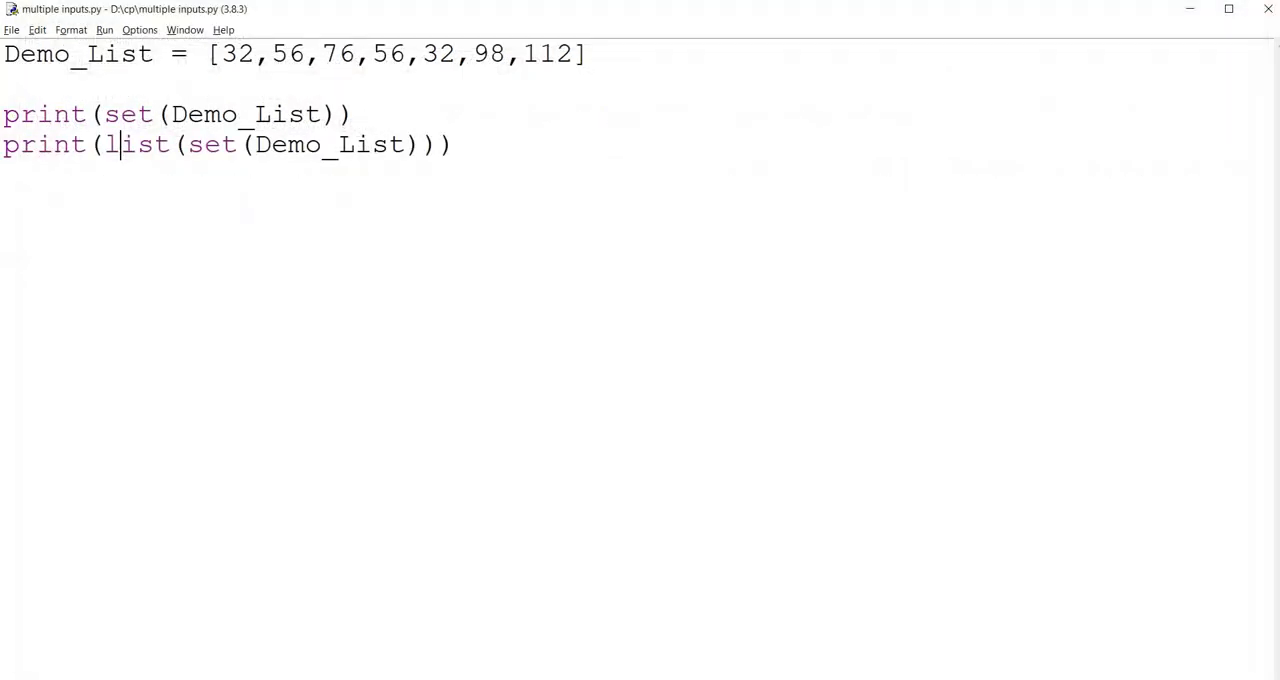
double_click(388, 52)
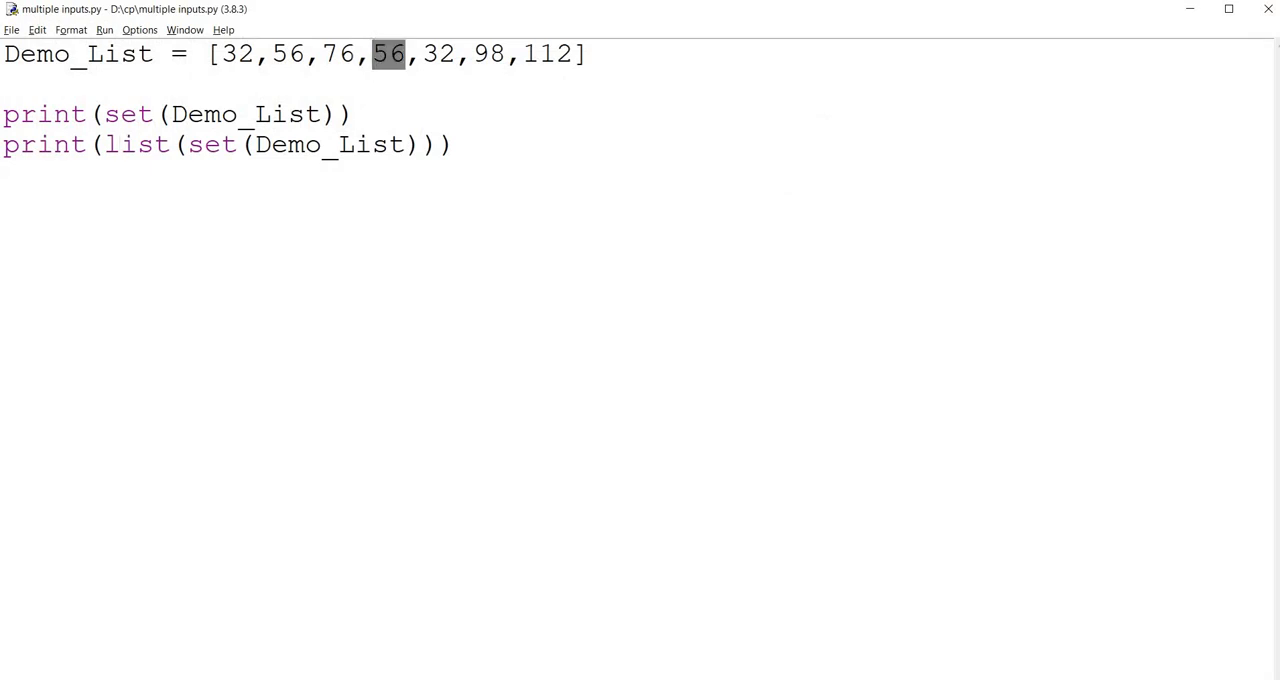